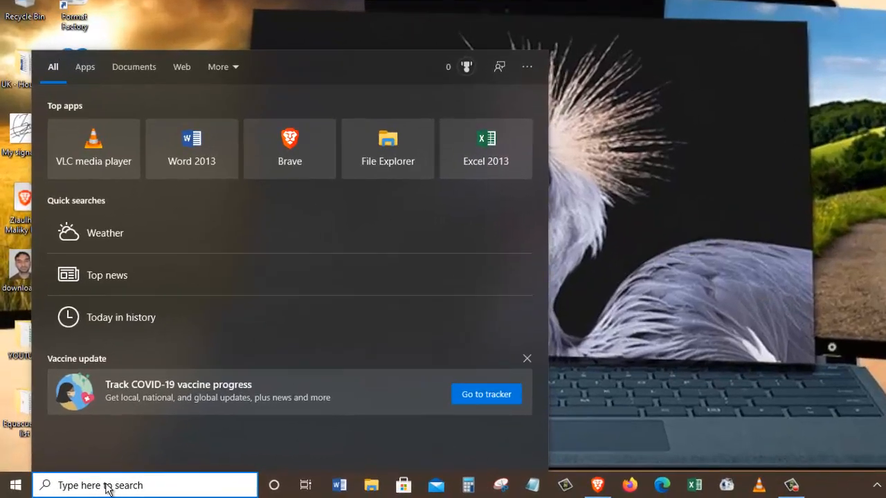
# Search 'power and' and open the Power & sleep settings page.
pyautogui.write('power and')
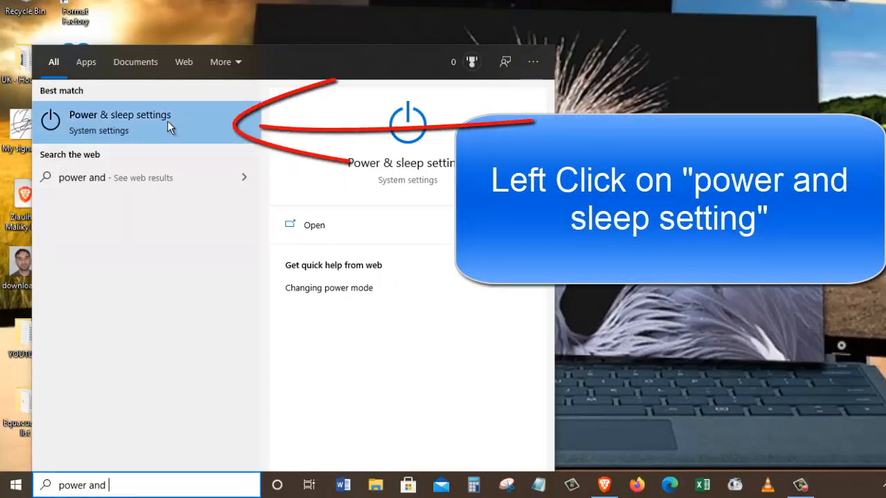
pyautogui.click(120, 121)
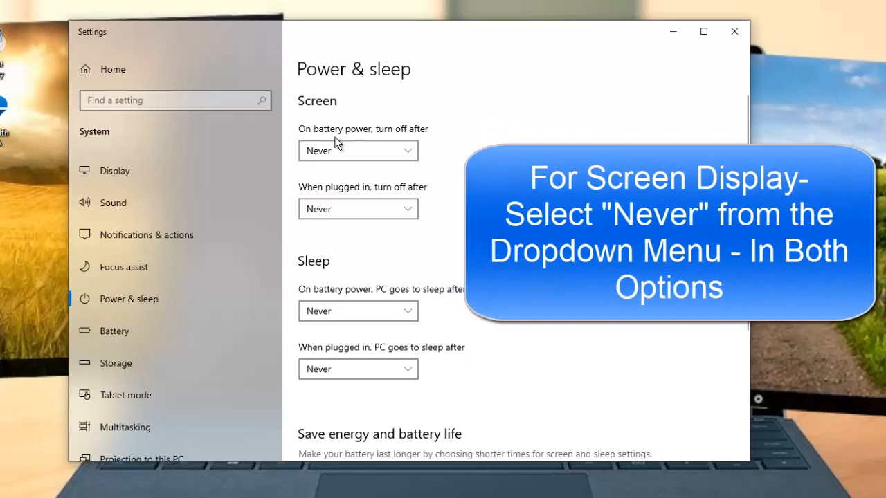
pyautogui.moveTo(412, 138)
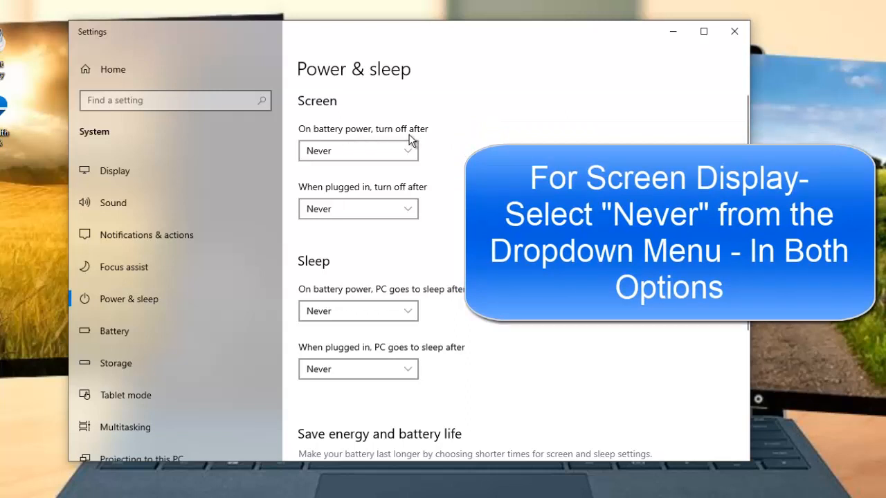
# Set screen turn-off to Never both on battery power and when plugged in.
pyautogui.click(358, 150)
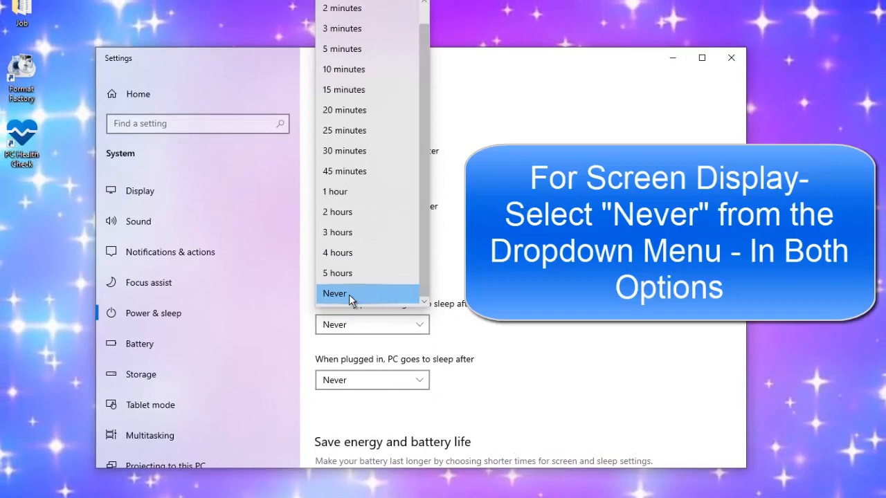
pyautogui.click(335, 293)
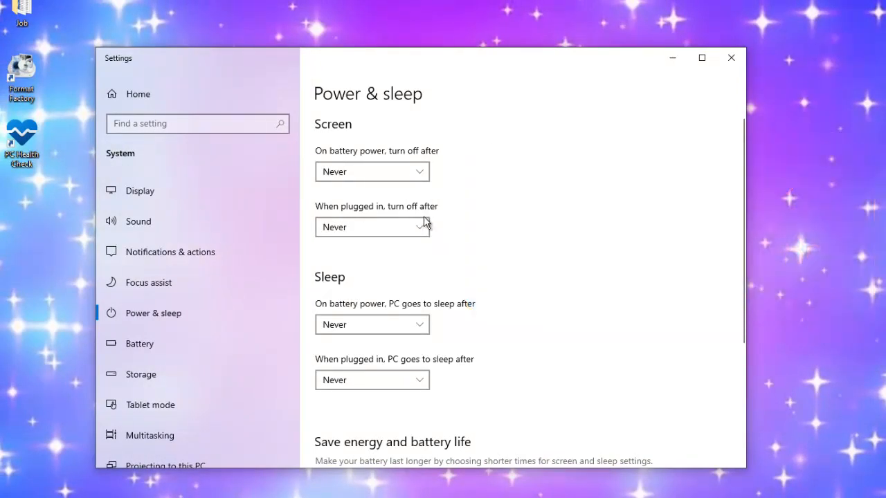
pyautogui.click(371, 227)
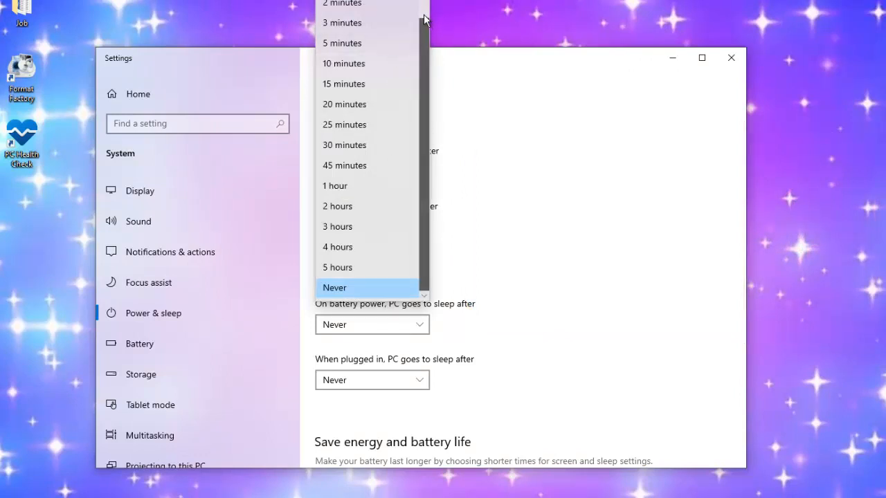
pyautogui.moveTo(371, 288)
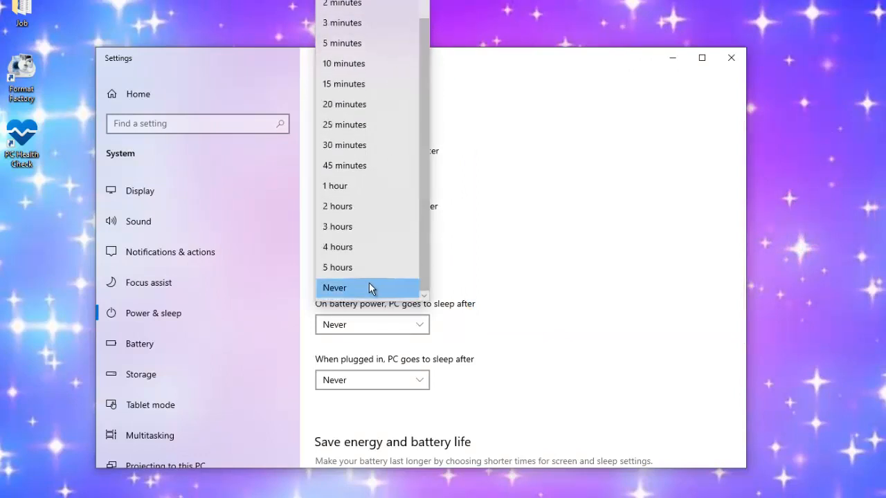
pyautogui.click(334, 288)
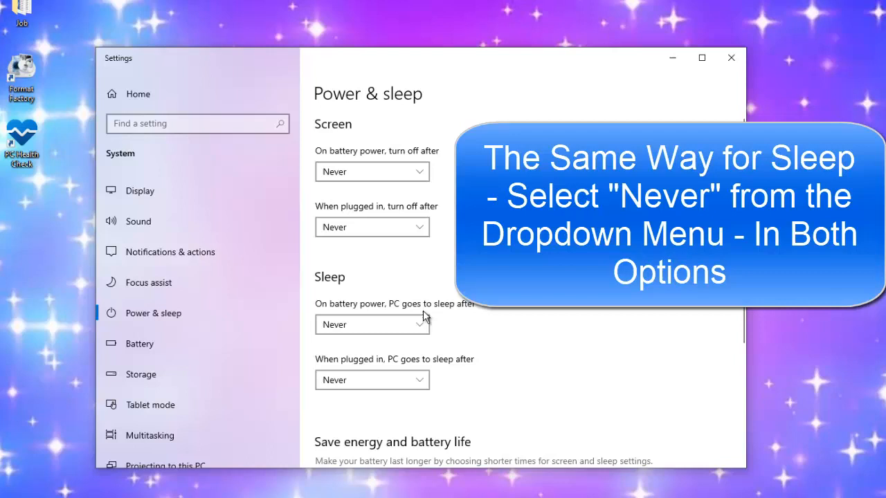
# Set the PC sleep timeout to Never on battery and when plugged in.
pyautogui.click(372, 324)
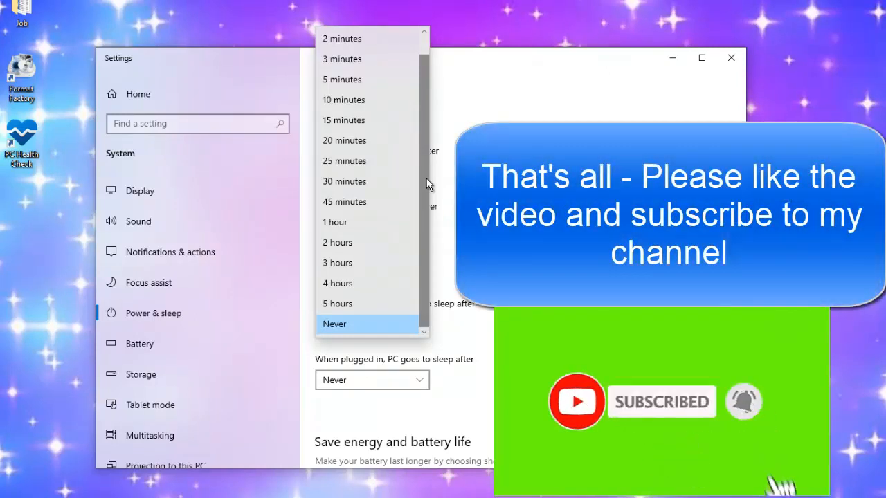
pyautogui.click(335, 323)
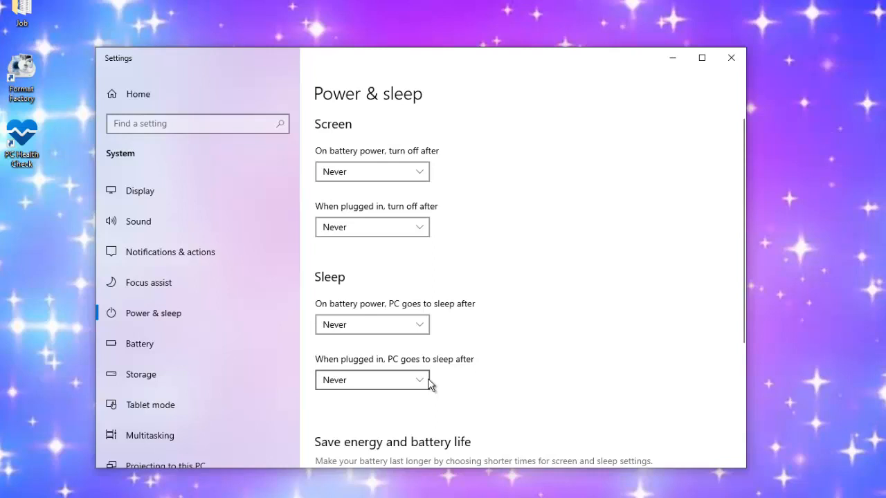
pyautogui.click(372, 380)
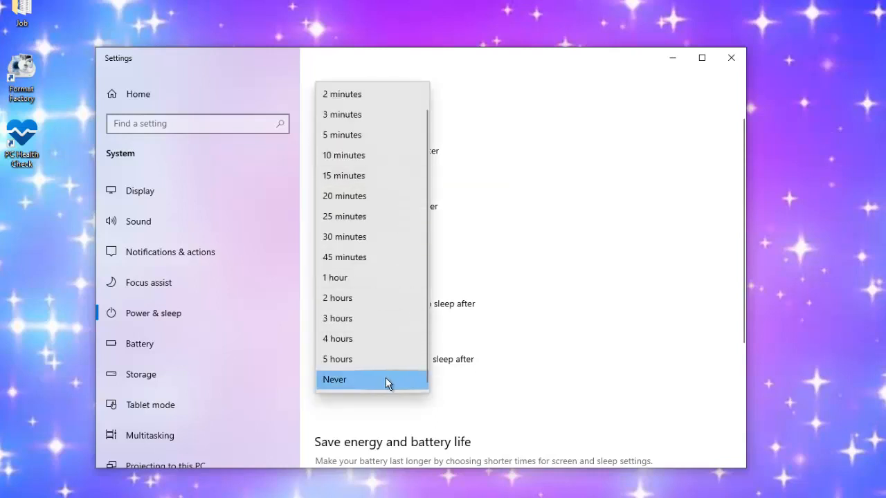
pyautogui.click(334, 379)
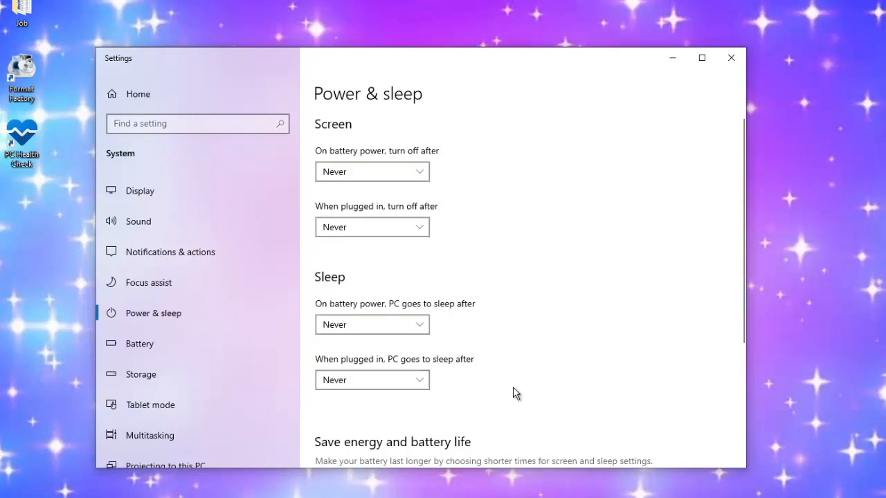
pyautogui.moveTo(528, 337)
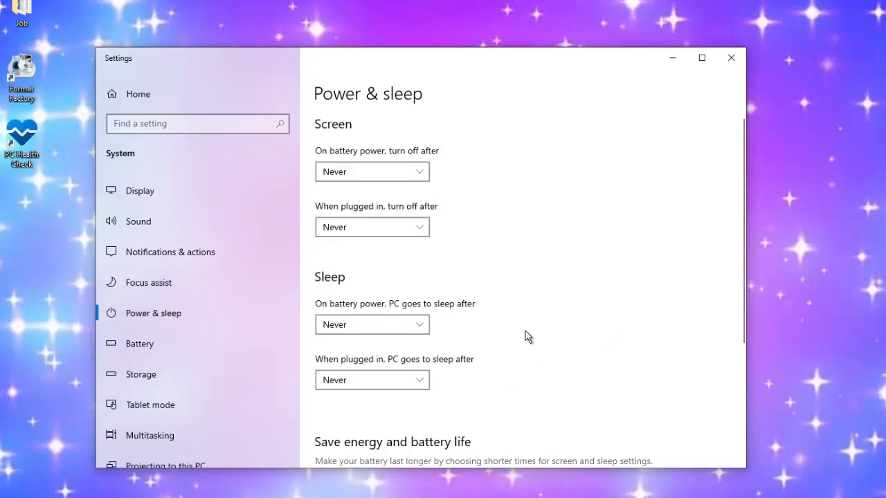
pyautogui.moveTo(539, 335)
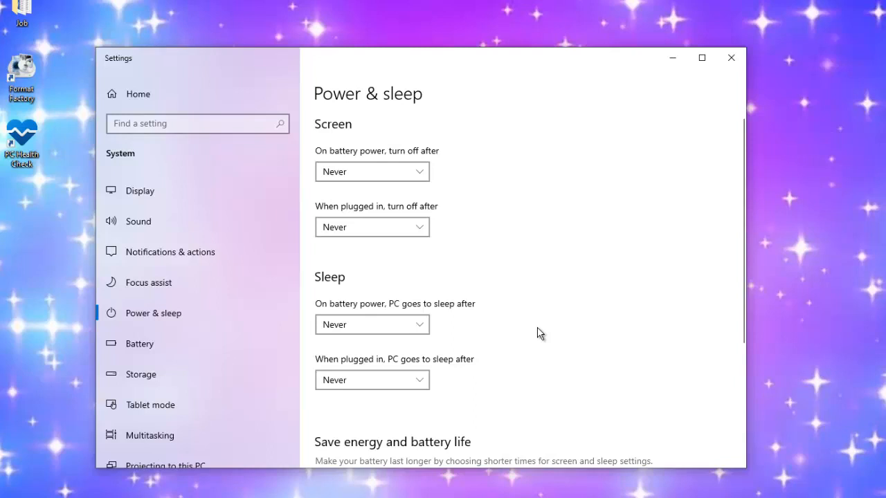
pyautogui.moveTo(543, 332)
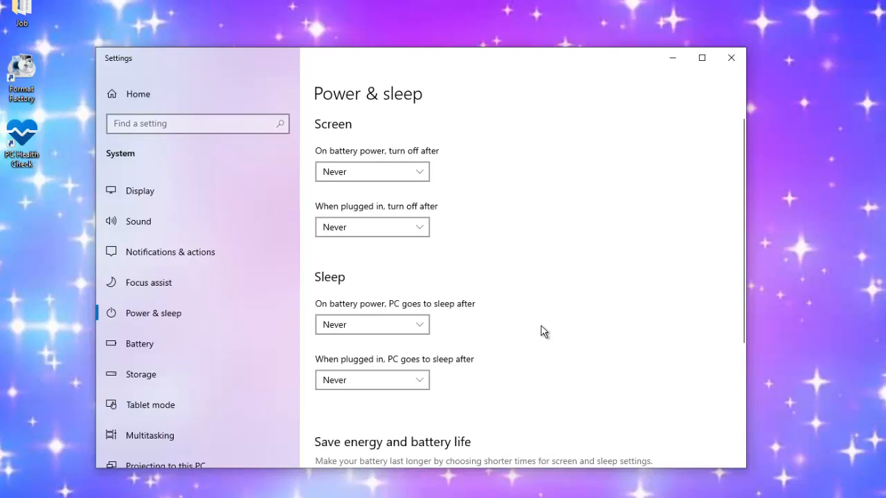